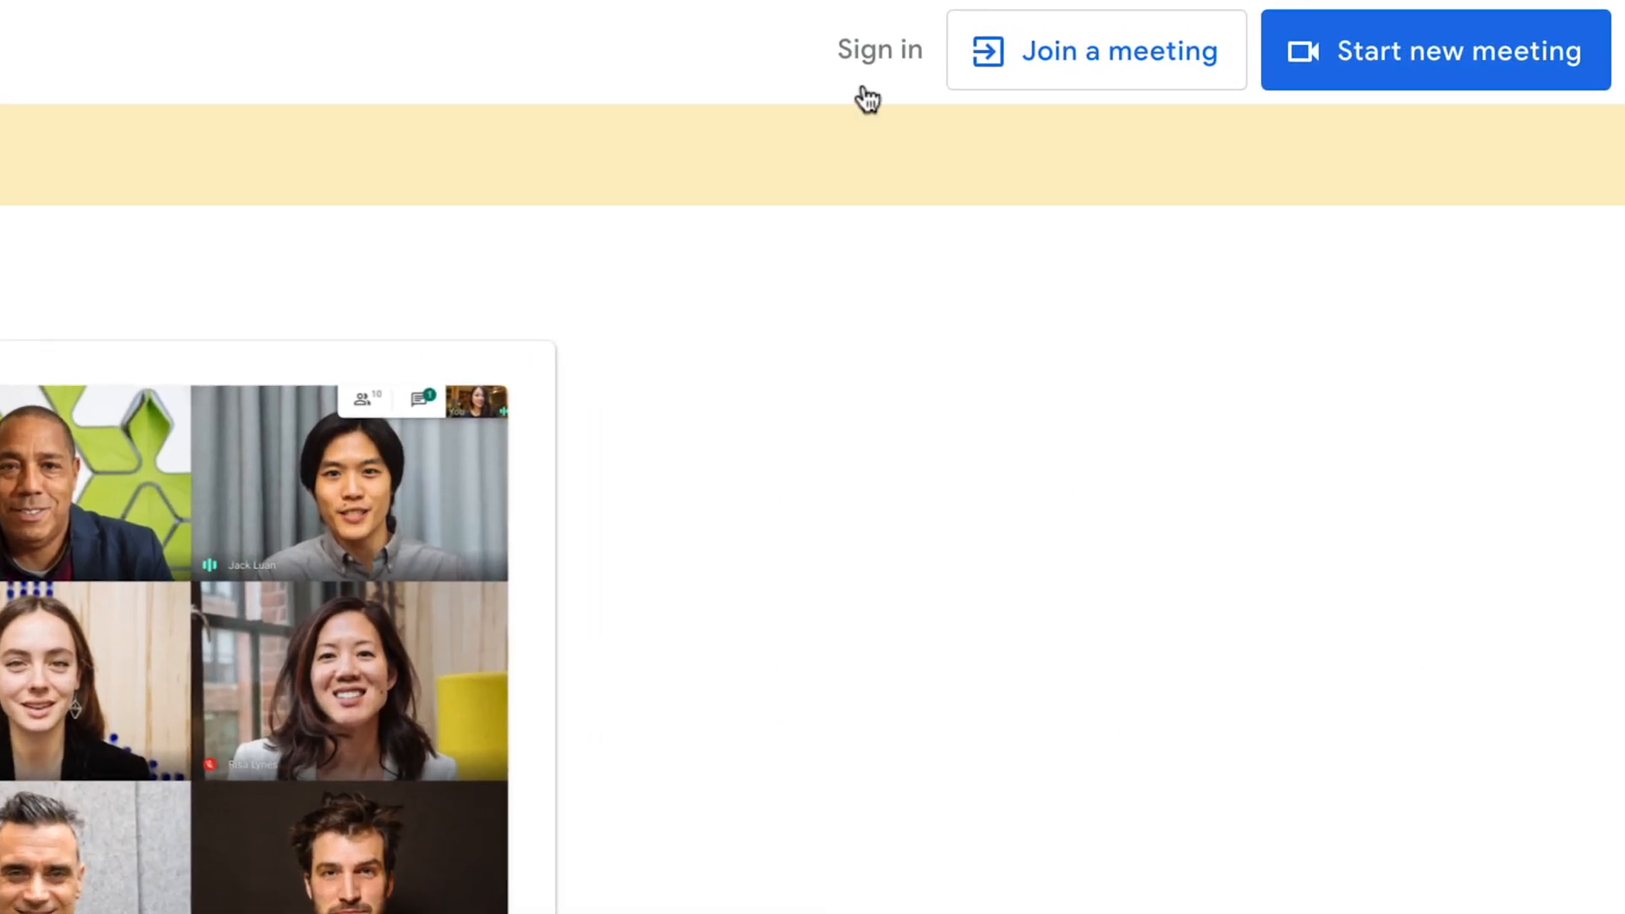
Sign in with 'studentnumber' as the account, reaching the YRDSB G Suite login page.
left_click(883, 47)
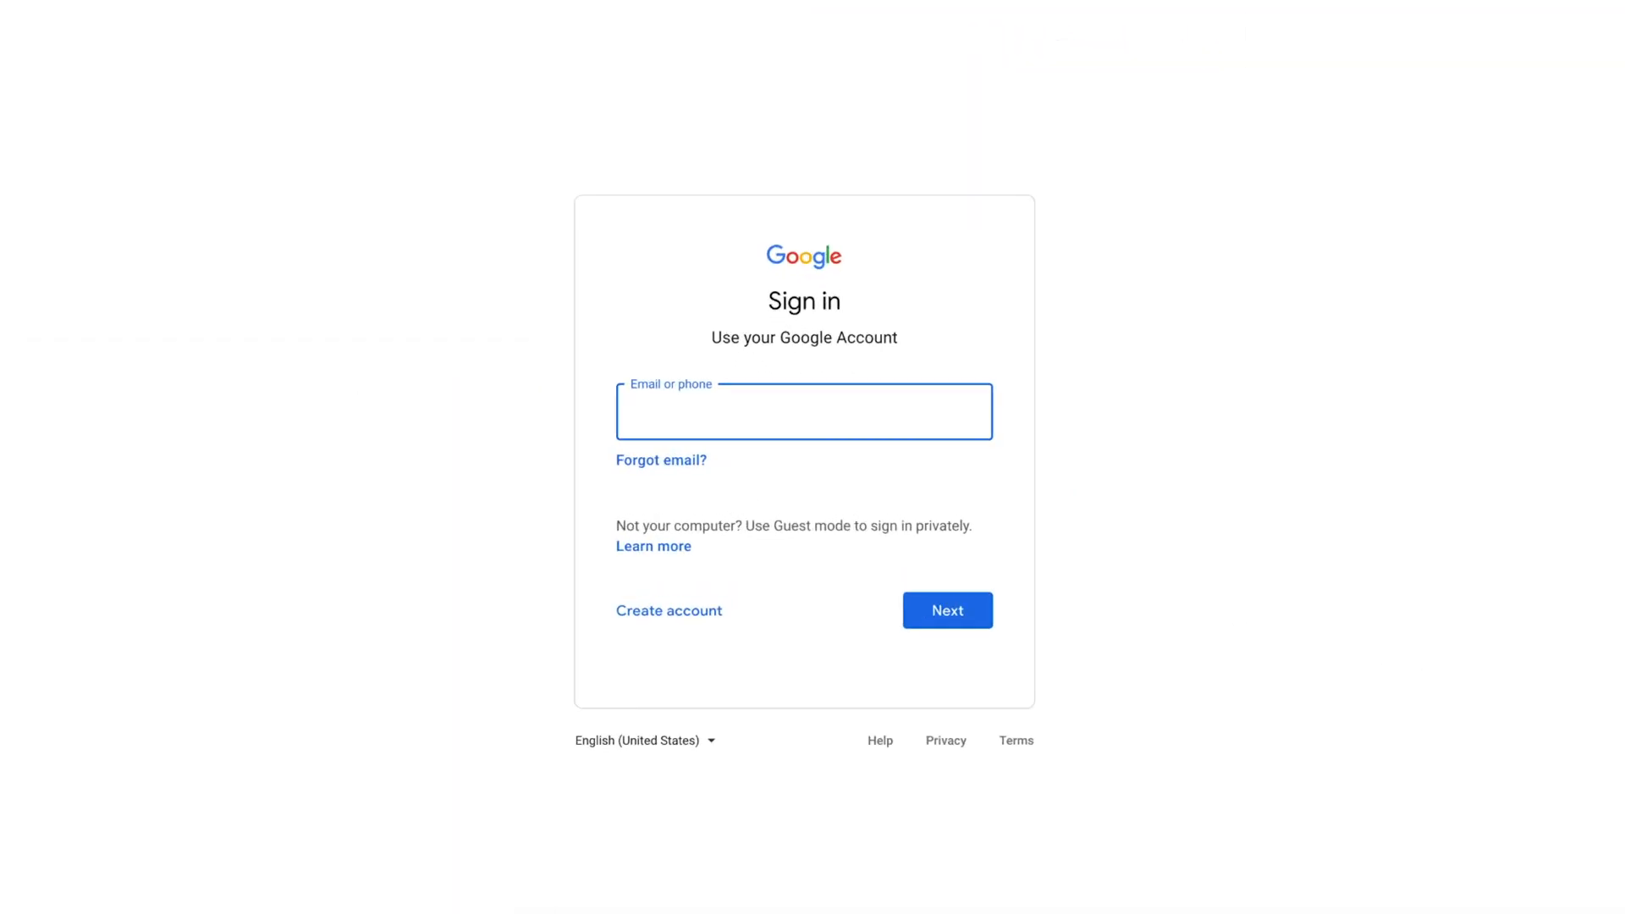
type("studentnumber")
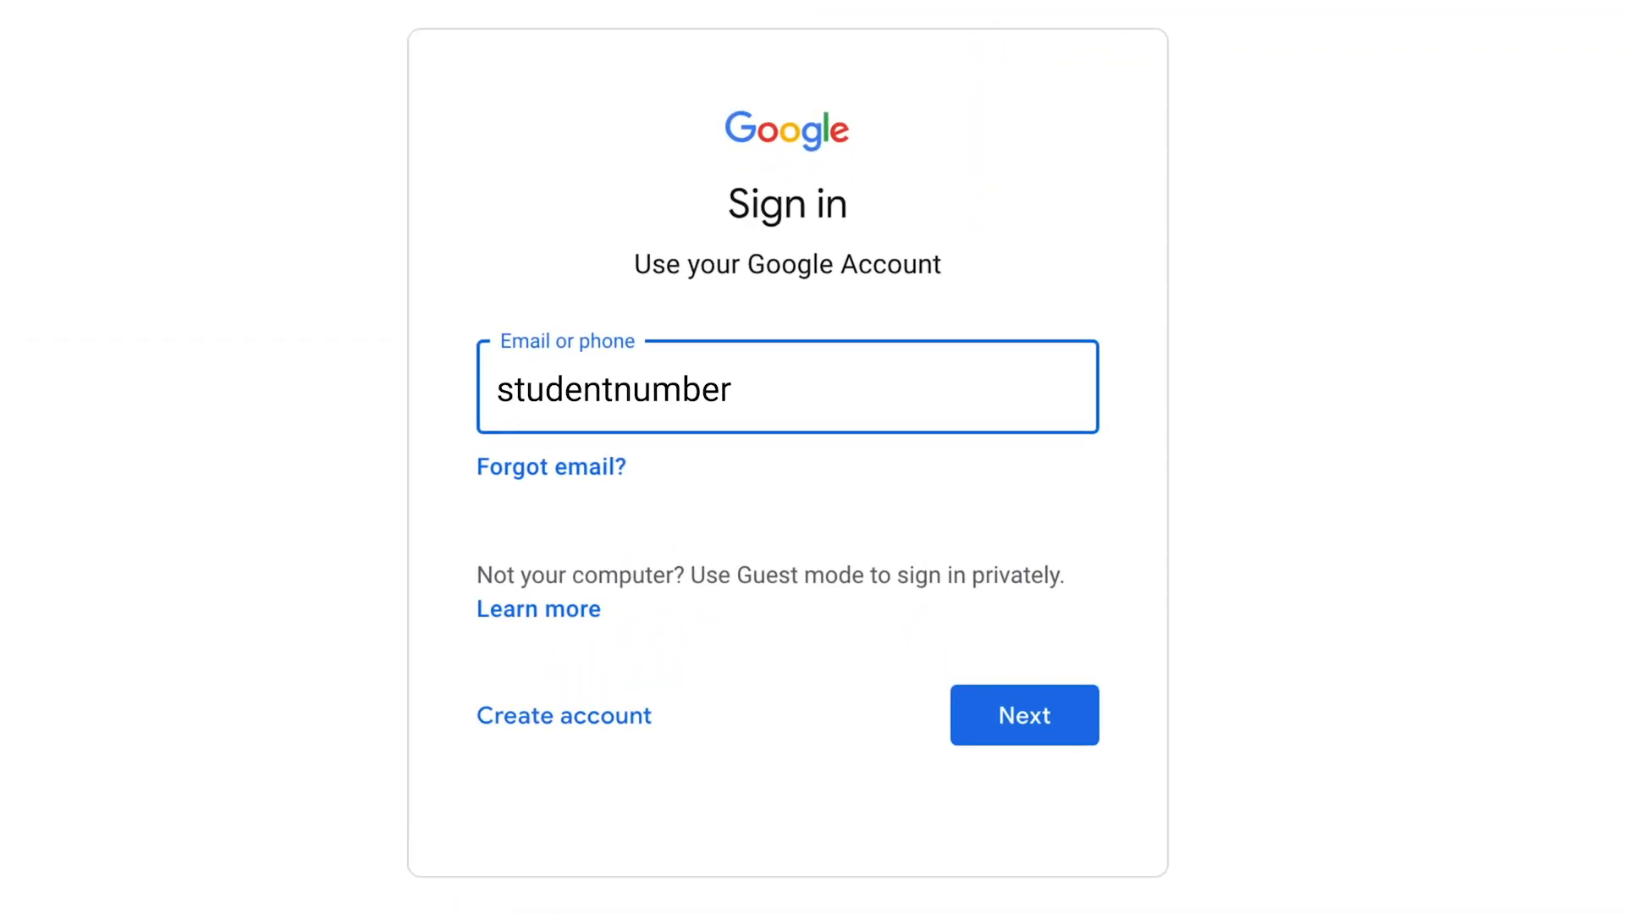
left_click(1024, 714)
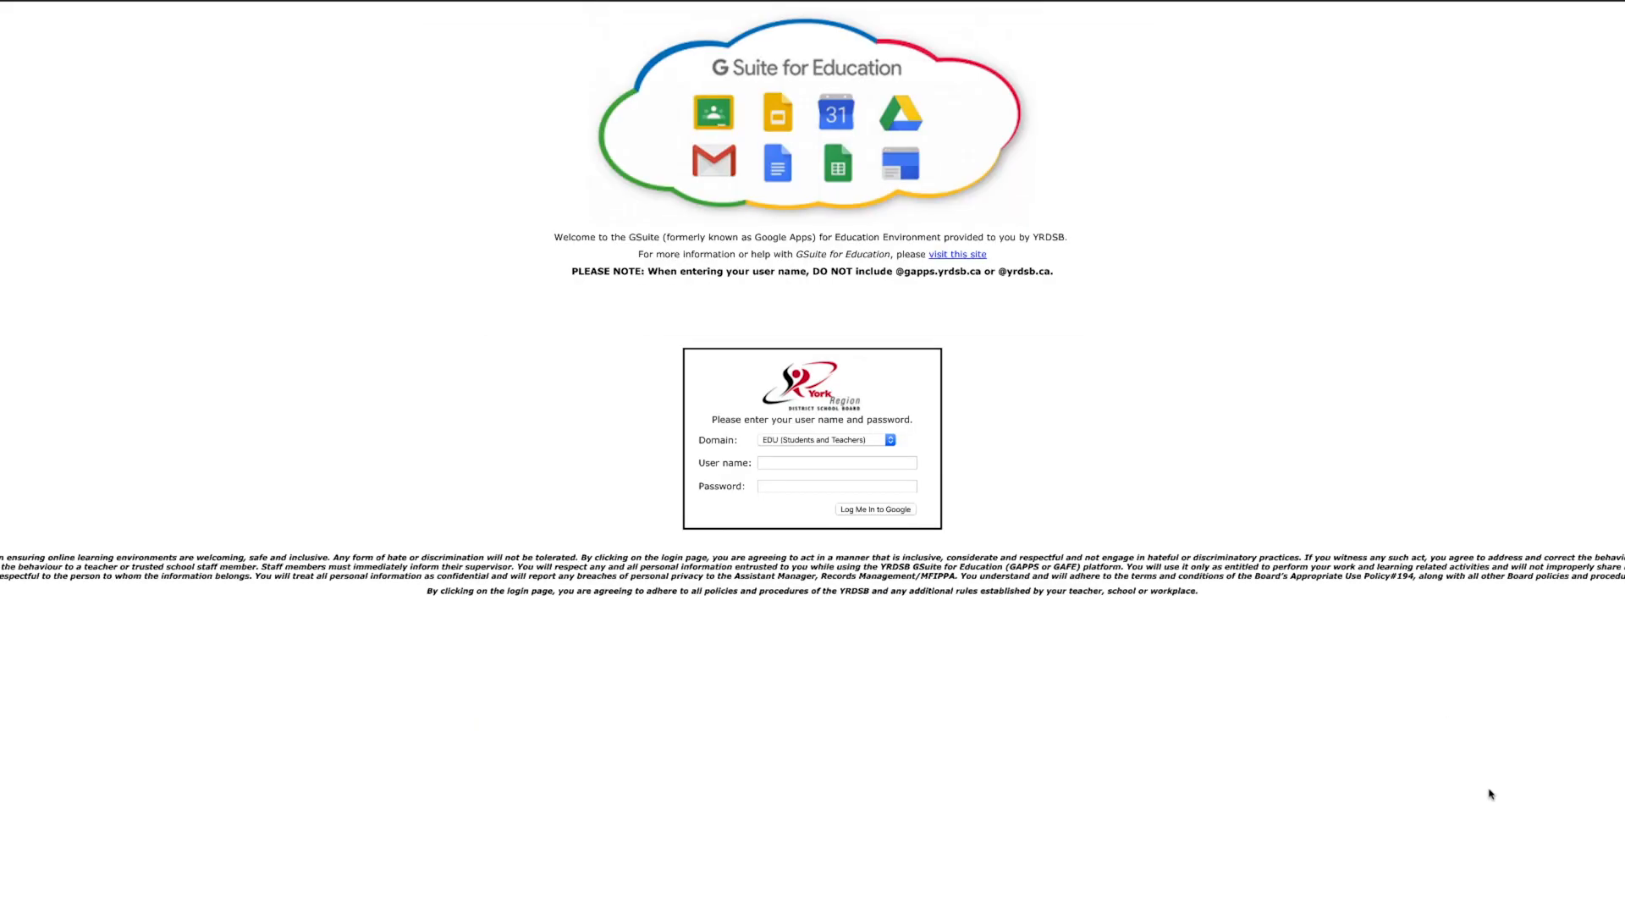
scroll("down", 3)
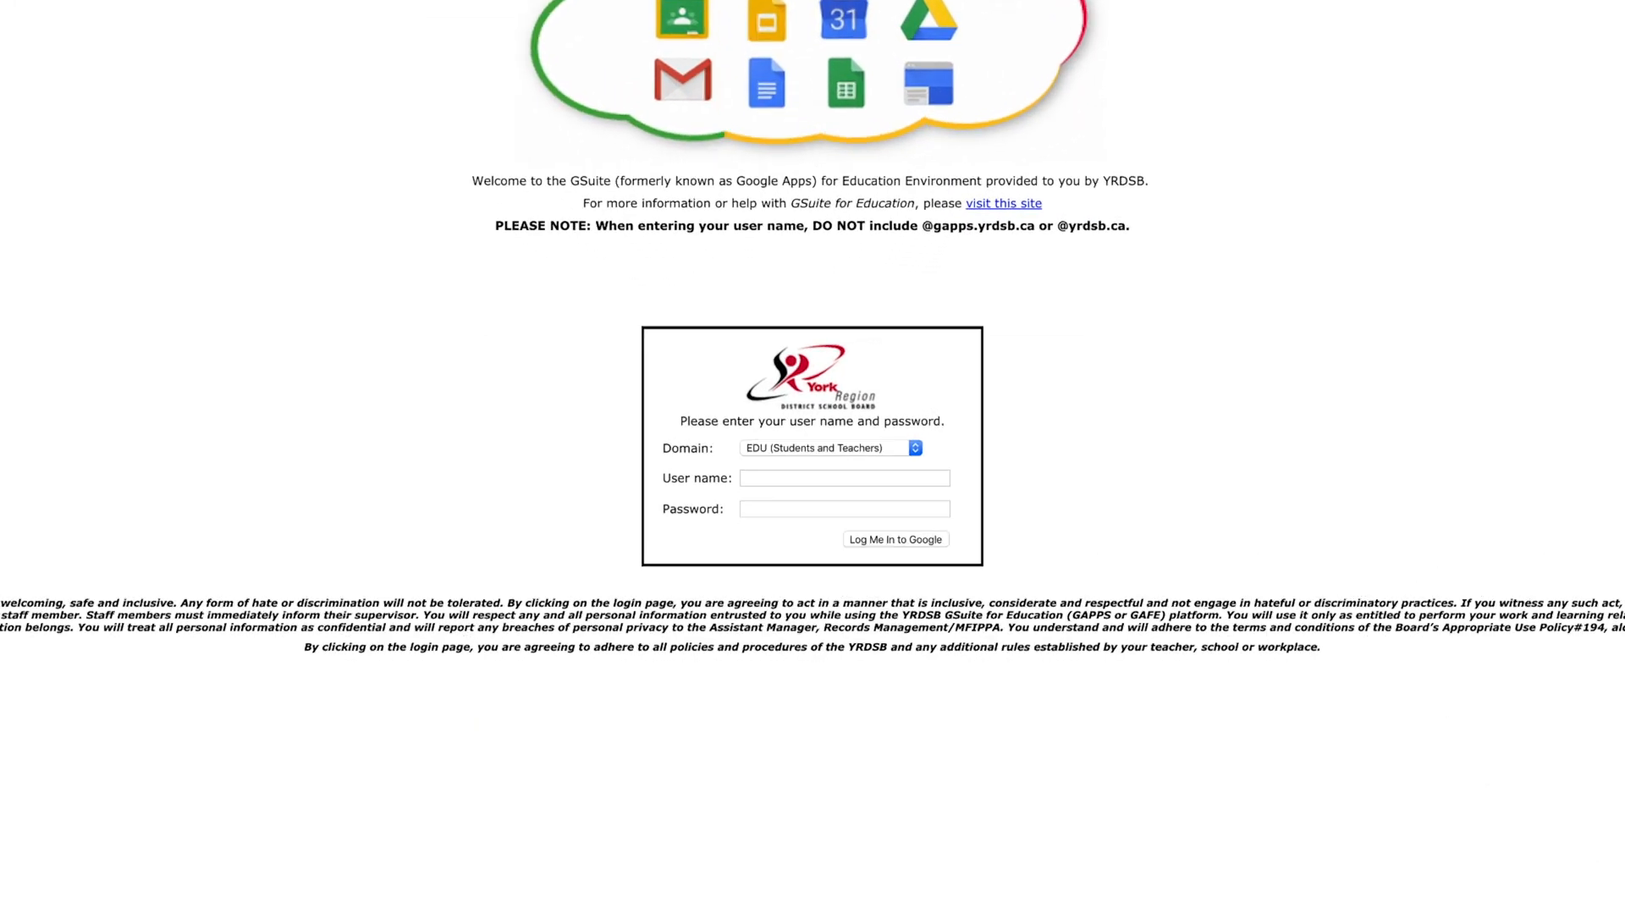
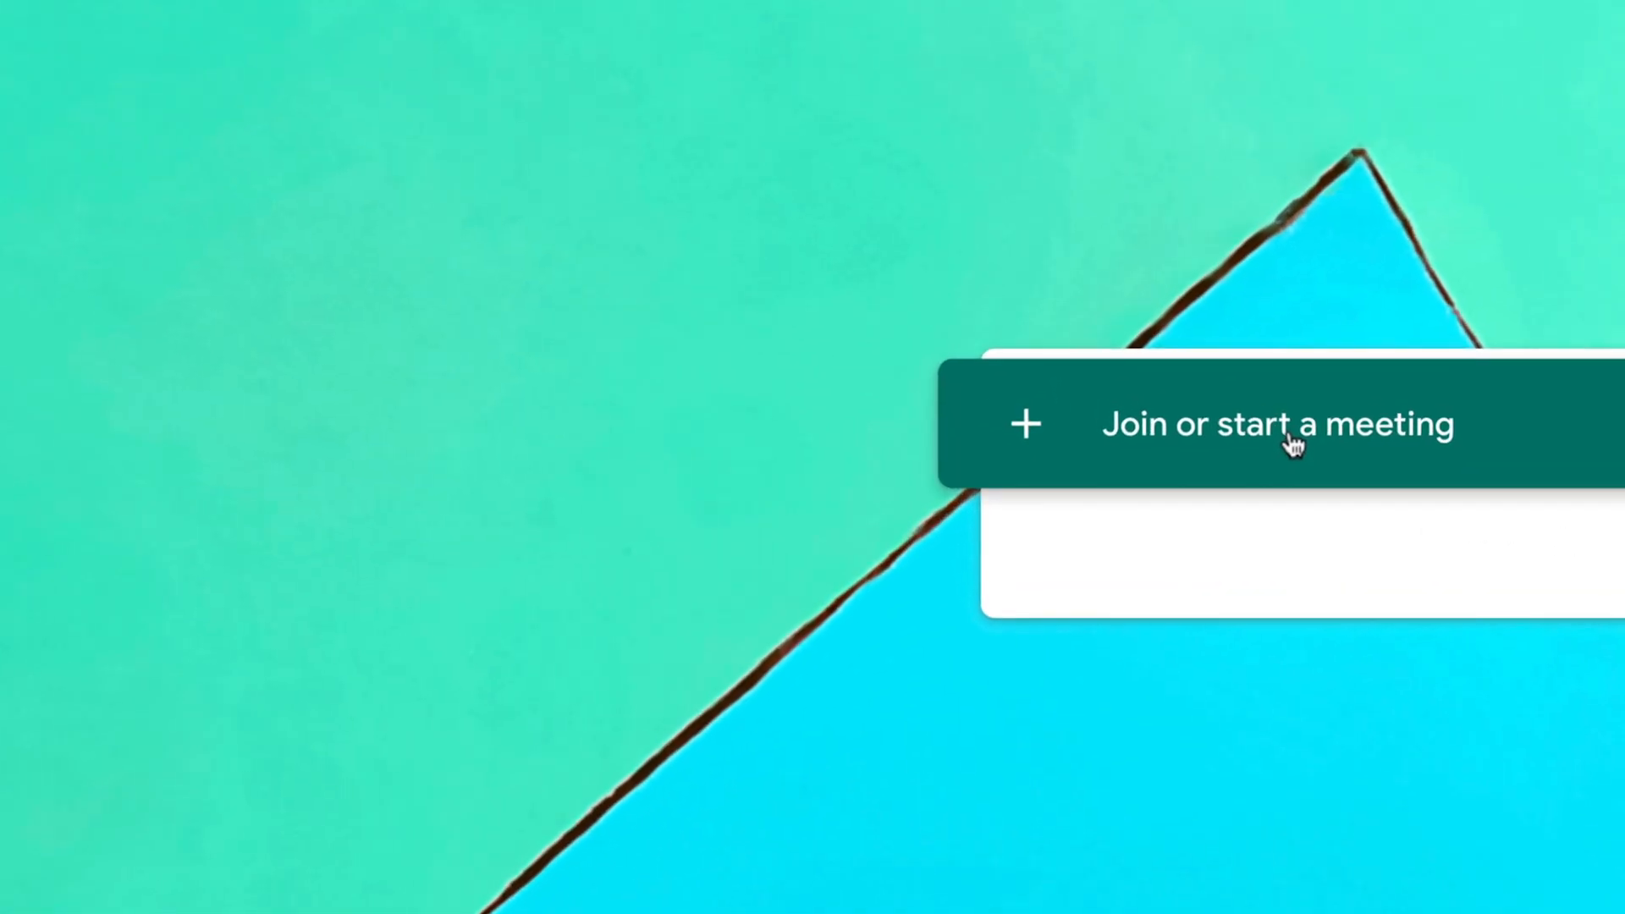
Go to meeting 'msteachergr4may5' and allow Meet to use the microphone and camera.
type("msteachergr4may5")
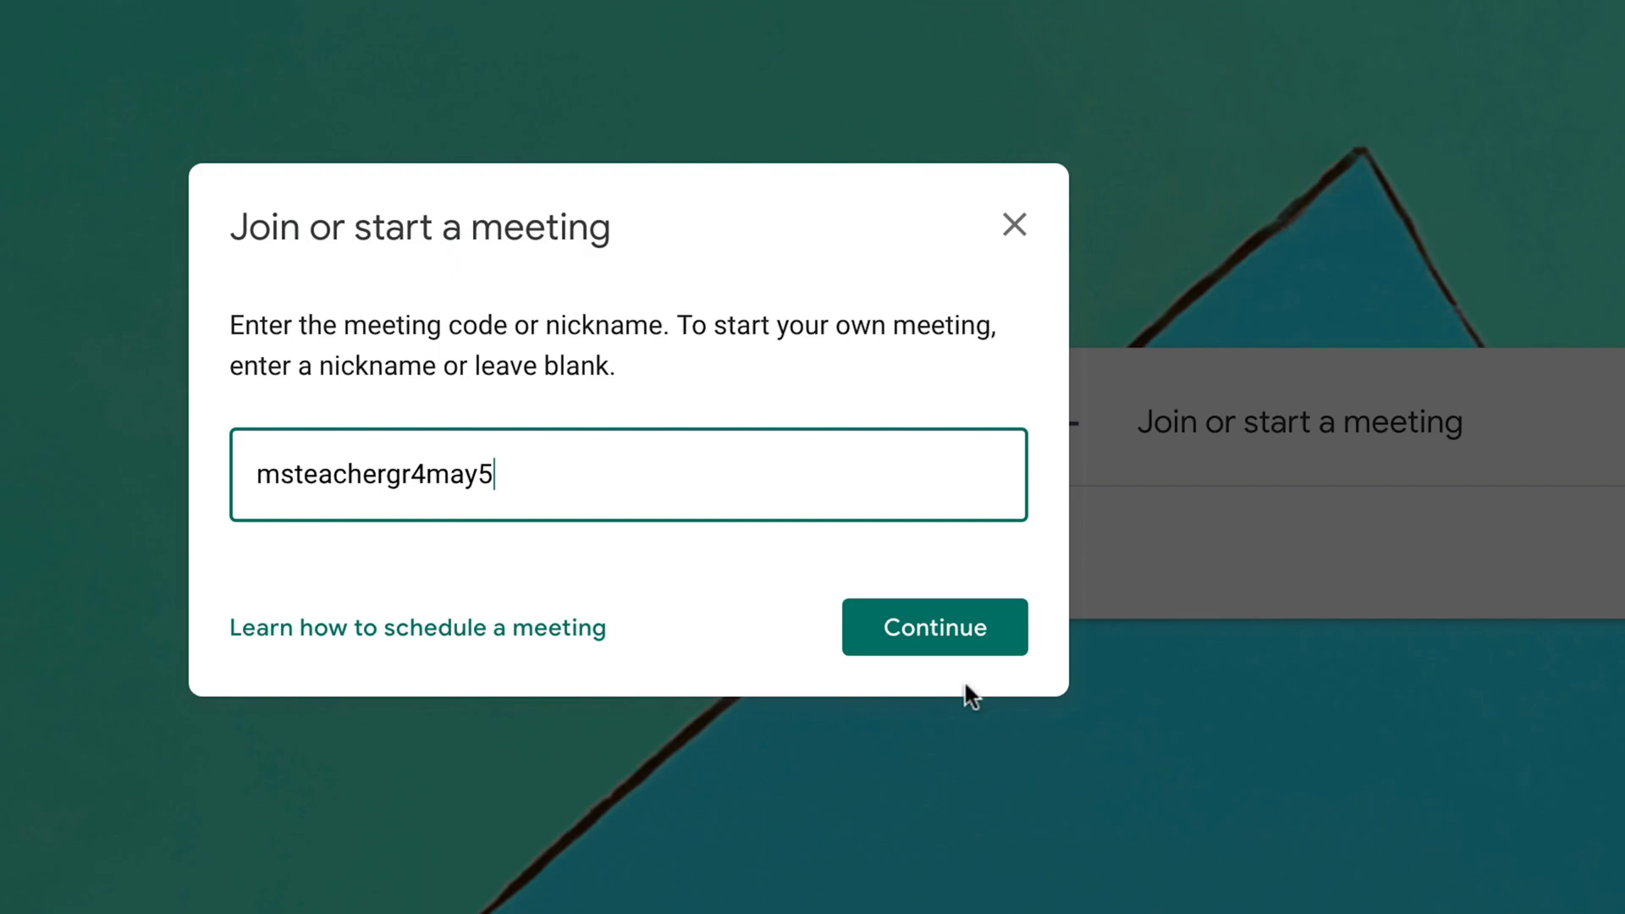
left_click(934, 626)
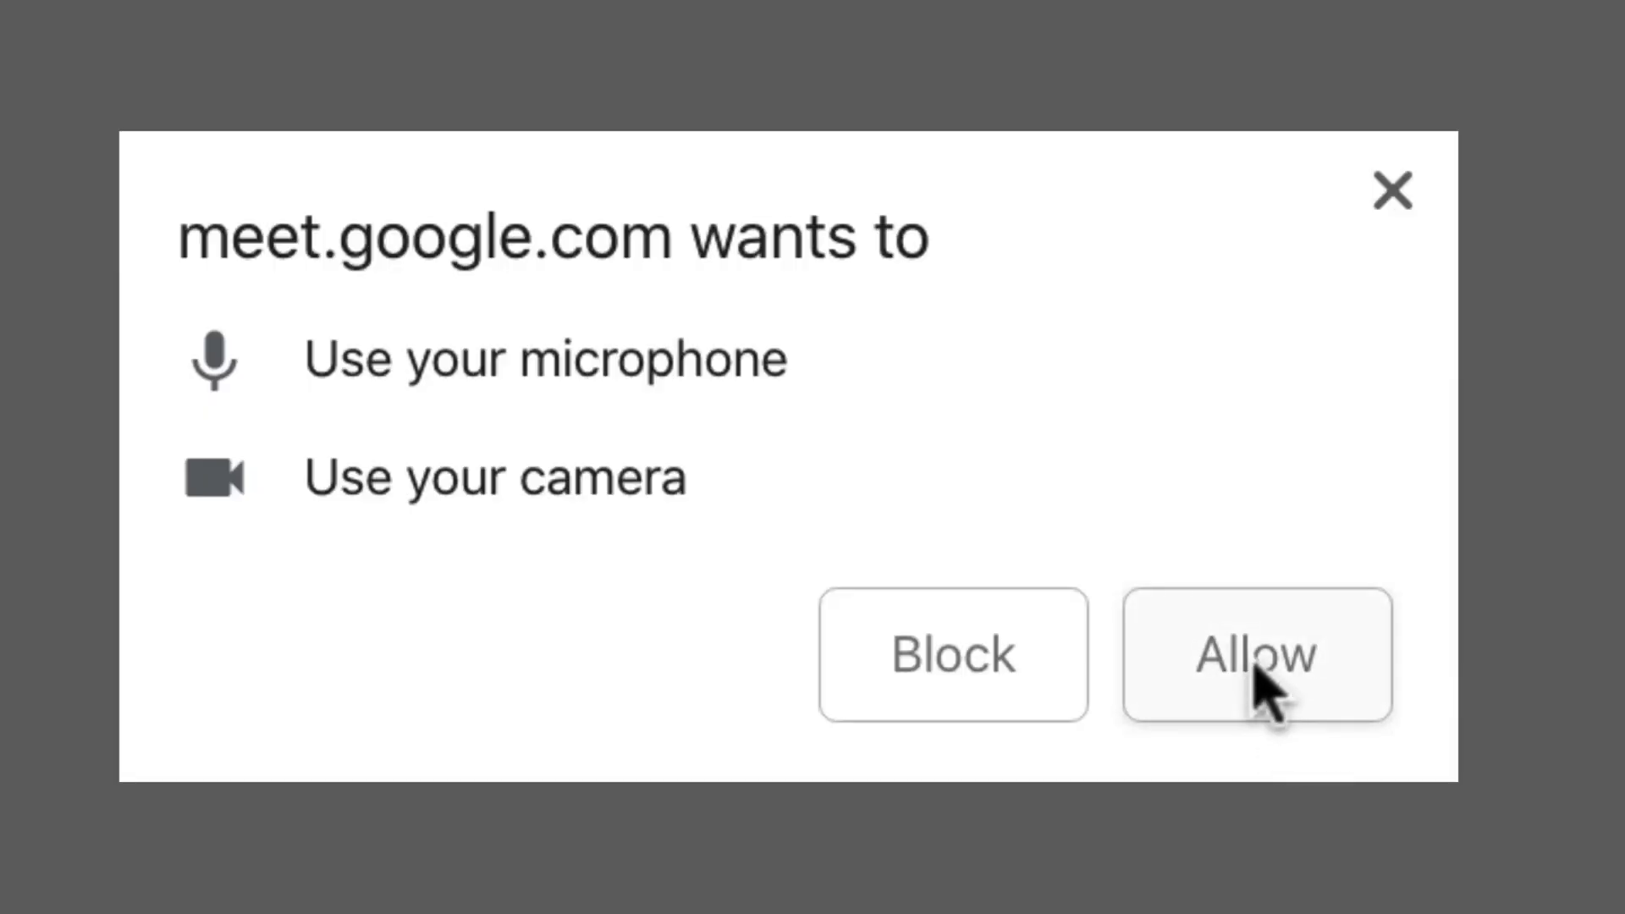
left_click(1256, 657)
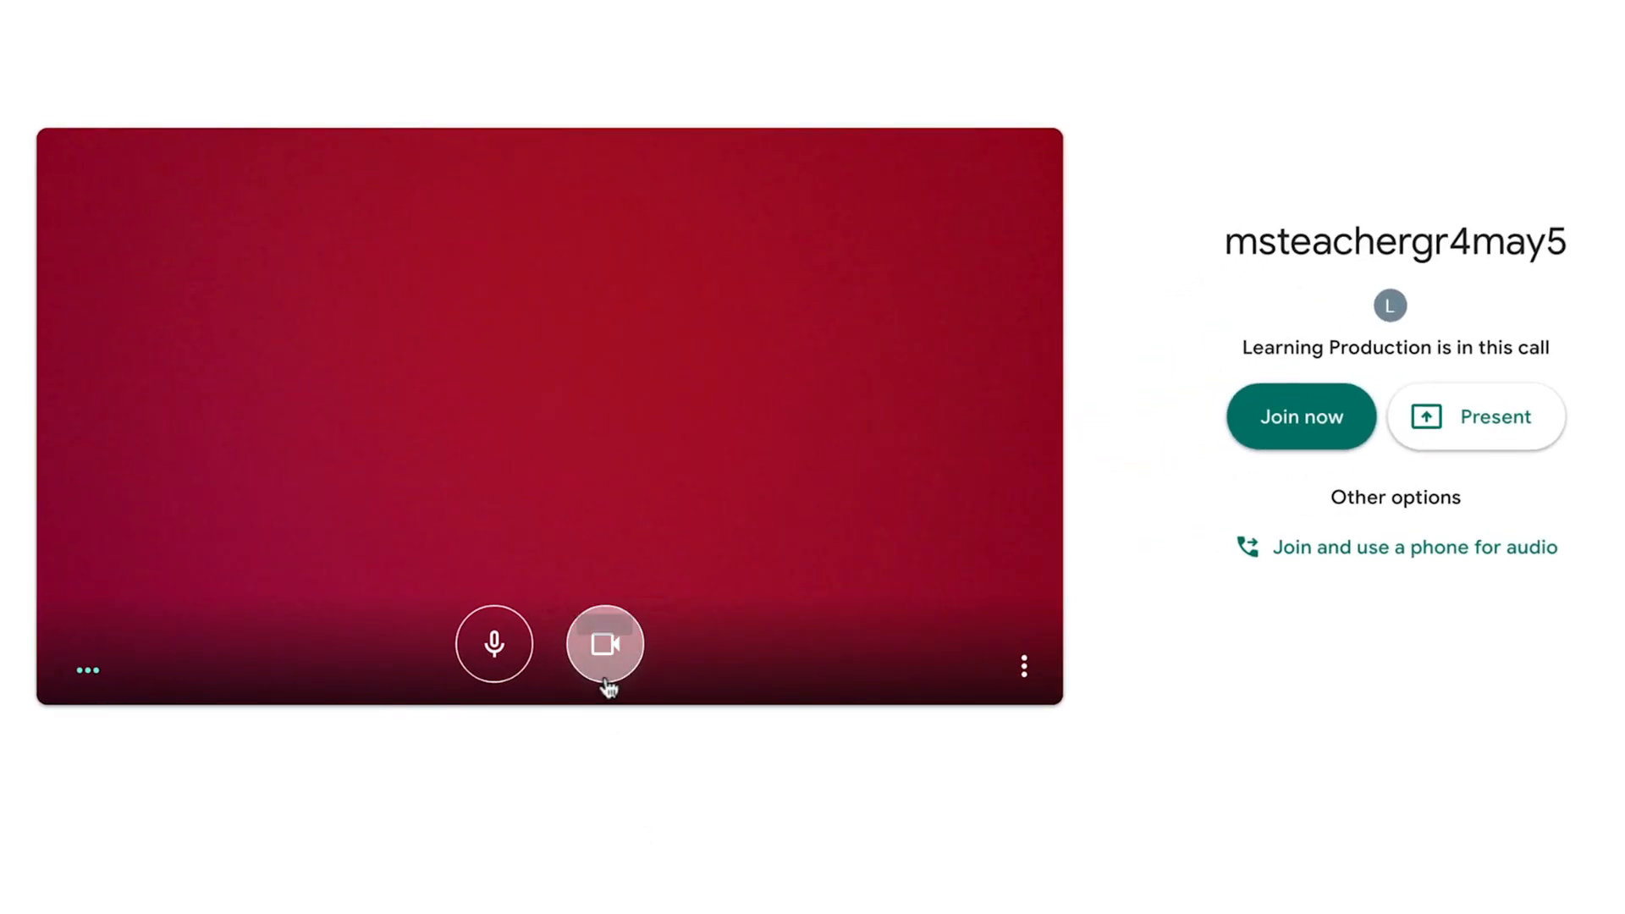
Turn off camera and microphone, then show the more-options menu with Turn on captions.
left_click(604, 643)
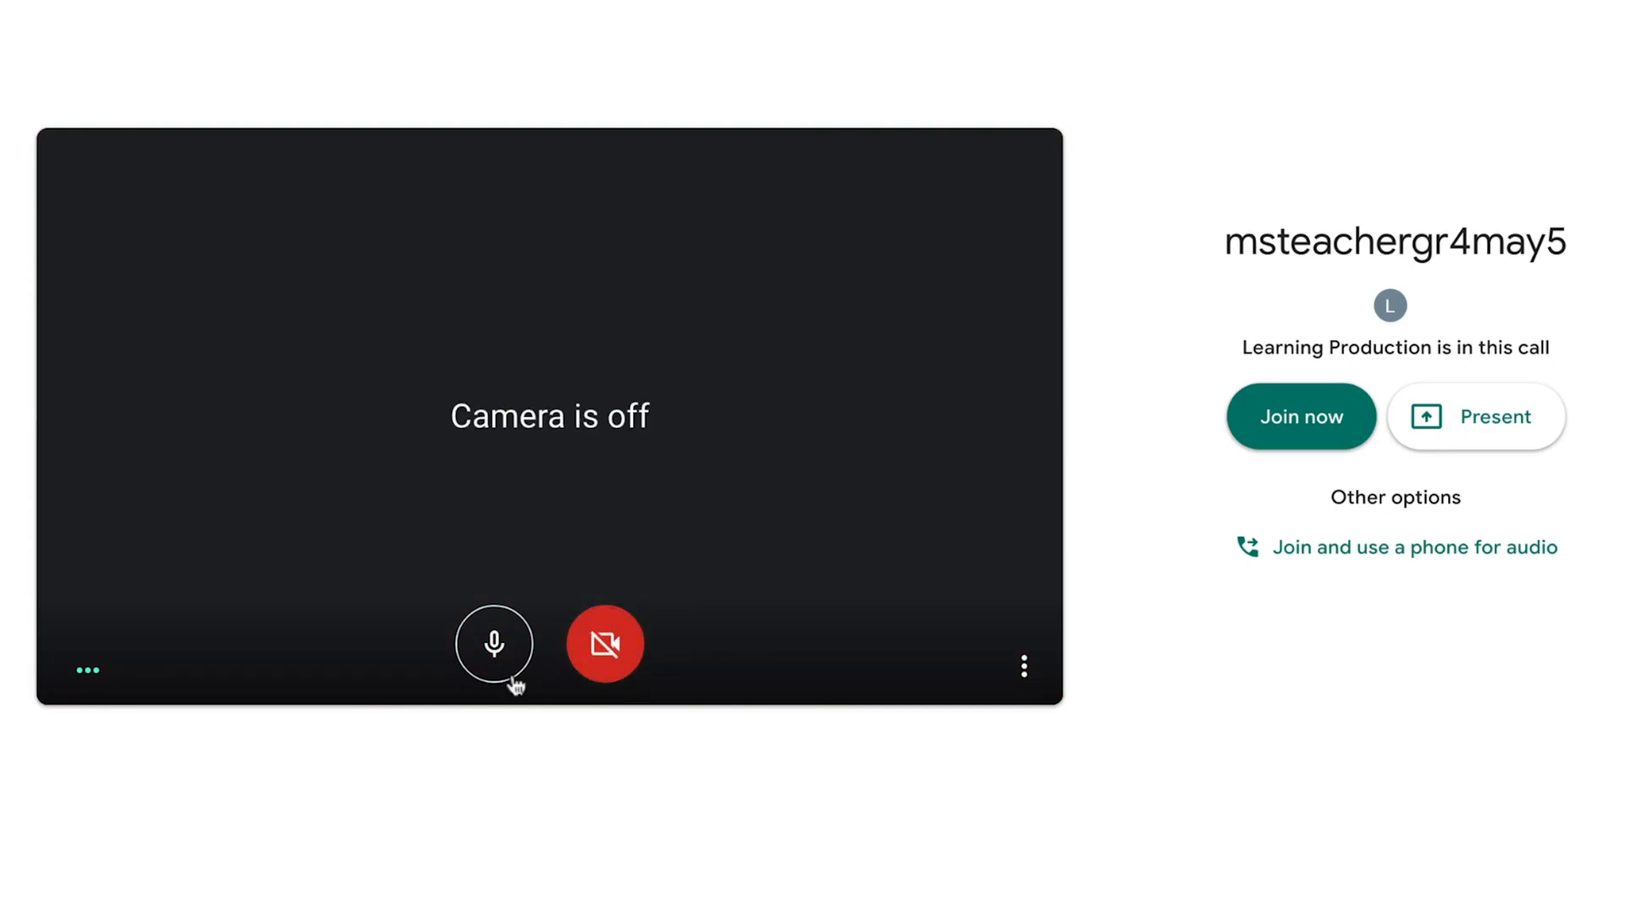
left_click(494, 643)
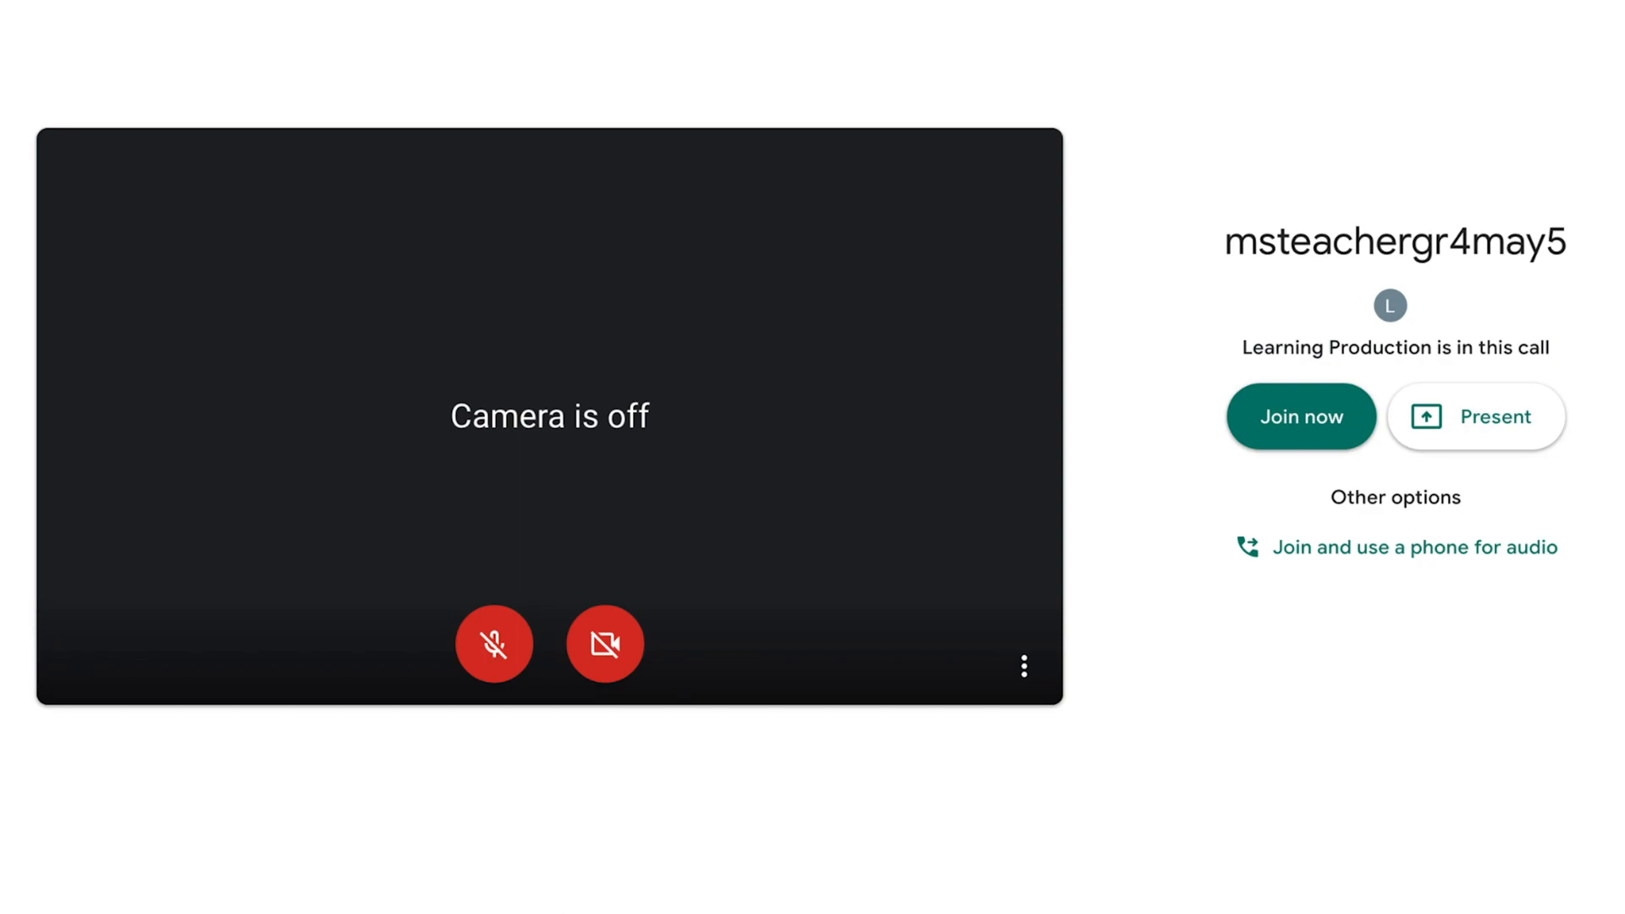
mouse_move(989, 889)
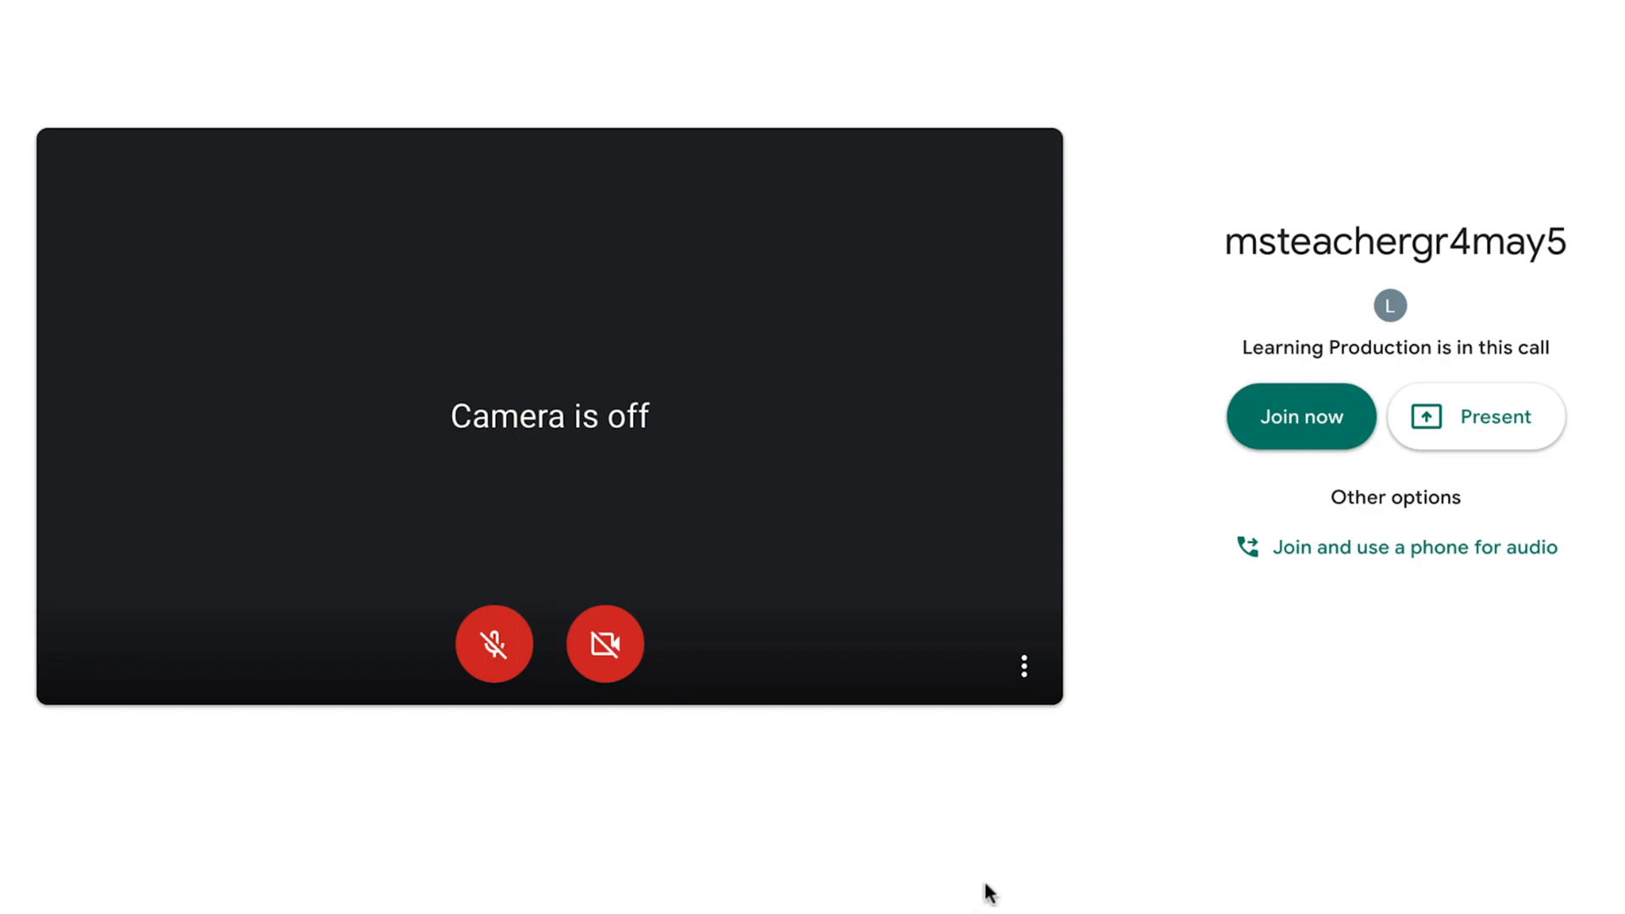
left_click(1024, 667)
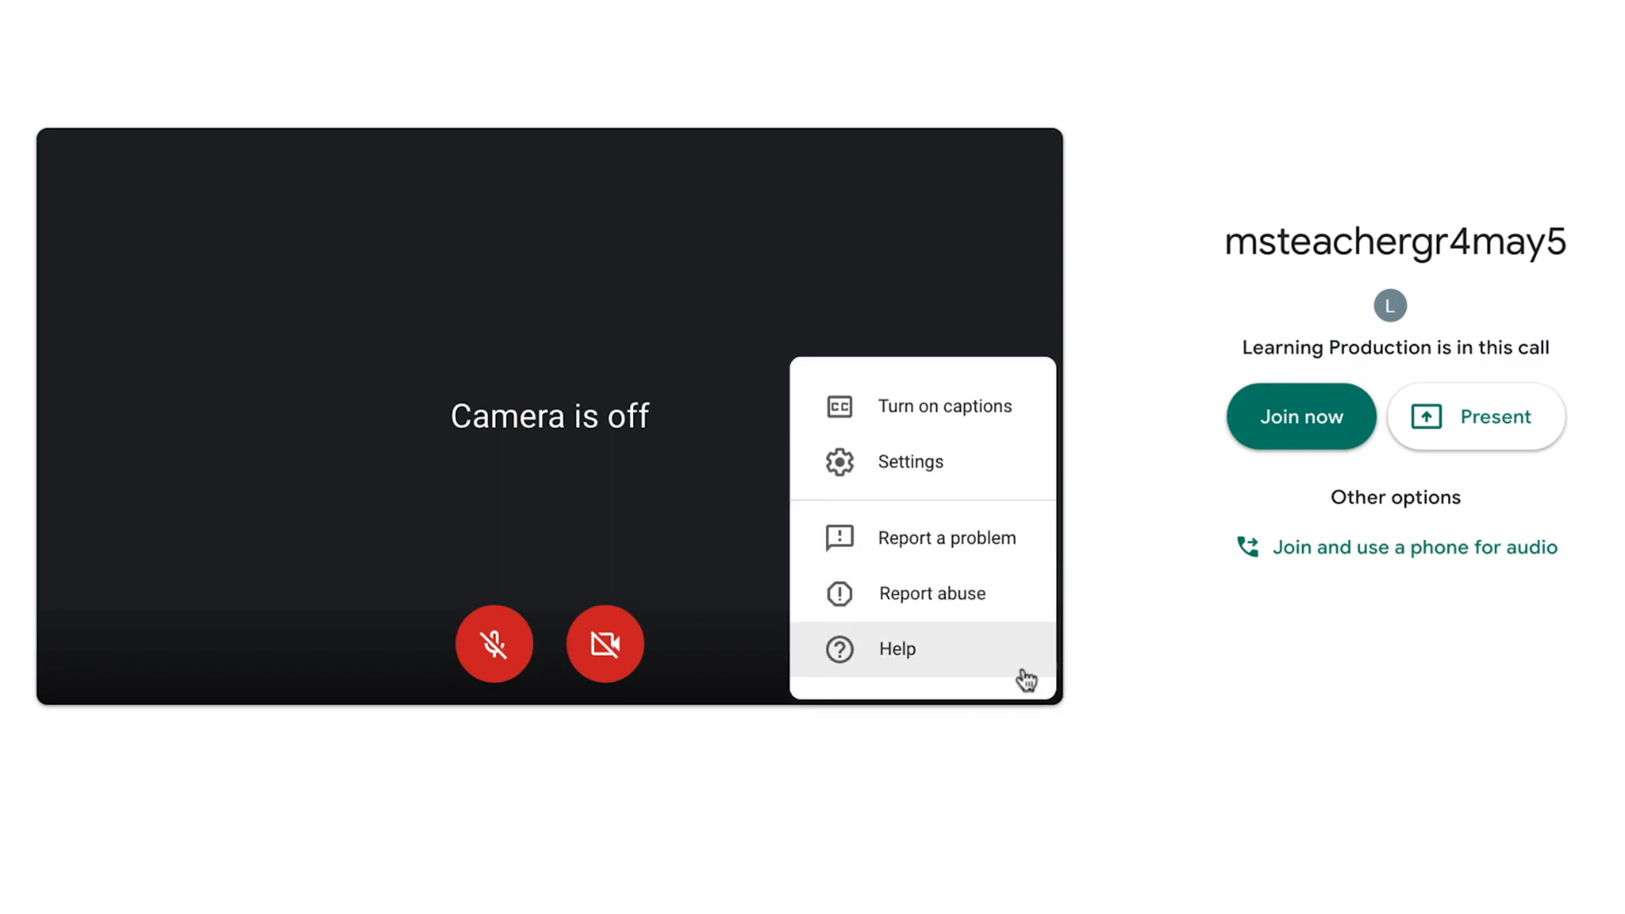